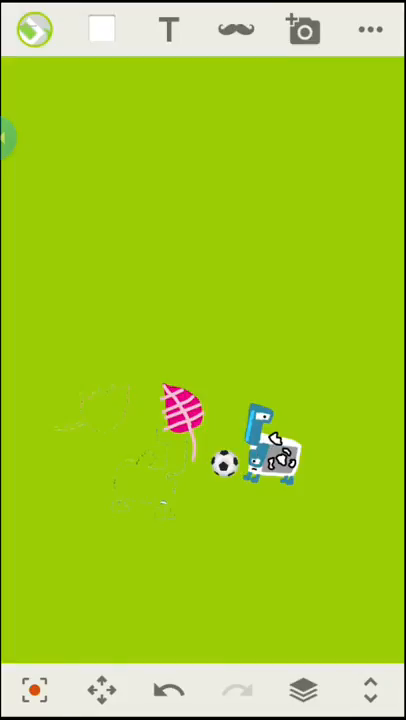
Step: Shift the soccer ball left and move the pink leaf sticker right for the next frame
{"action": "left_click_drag", "start_coordinate": [230, 470], "coordinate": [195, 480]}
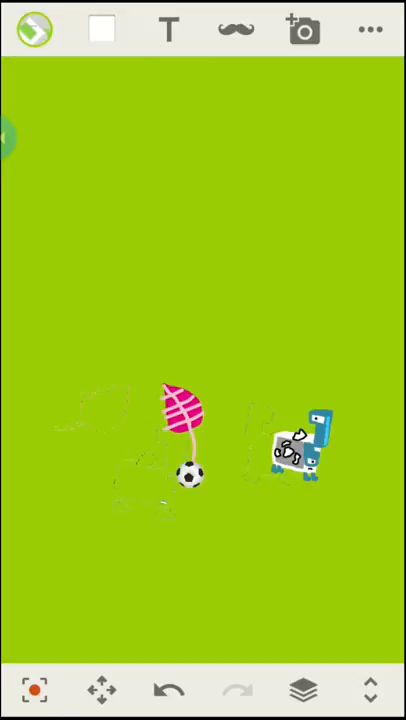
{"action": "left_click_drag", "start_coordinate": [295, 445], "coordinate": [390, 465]}
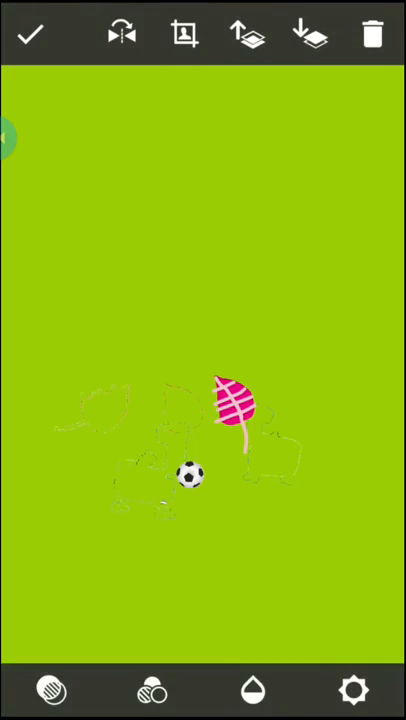
Step: Confirm the leaf sticker edits and bring up the frame capture controls for the credits page
{"action": "left_click", "coordinate": [29, 33]}
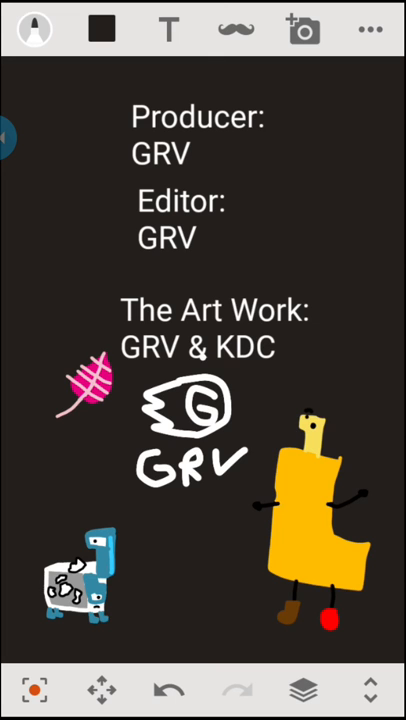
{"action": "left_click", "coordinate": [8, 136]}
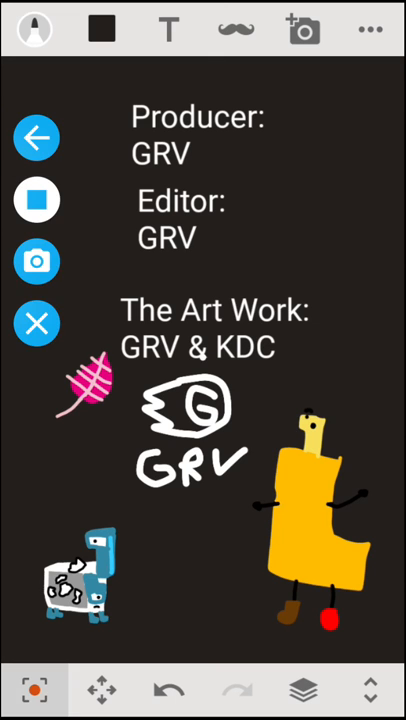